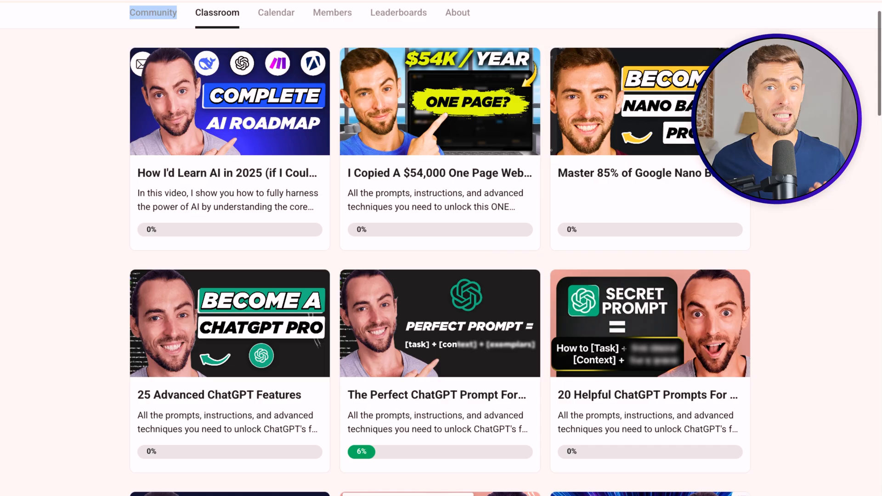
- Leave the Classroom course list for the Community feed, then switch to the Sora explore tab
{"action": "scroll", "scroll_direction": "down", "scroll_amount": 3}
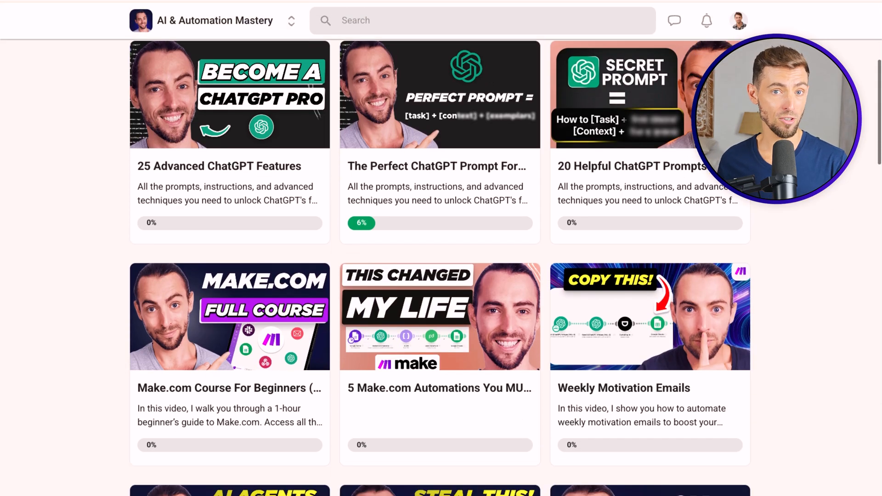
{"action": "scroll", "scroll_direction": "down", "scroll_amount": 3}
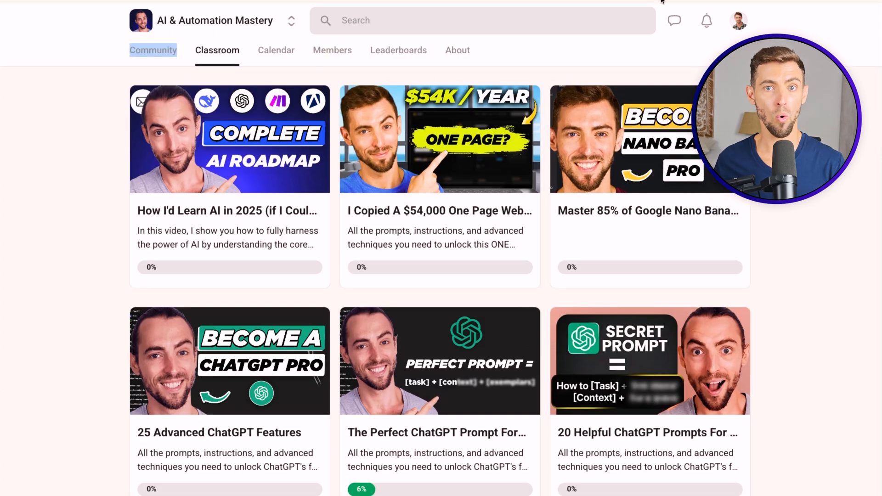
{"action": "left_click", "coordinate": [153, 50]}
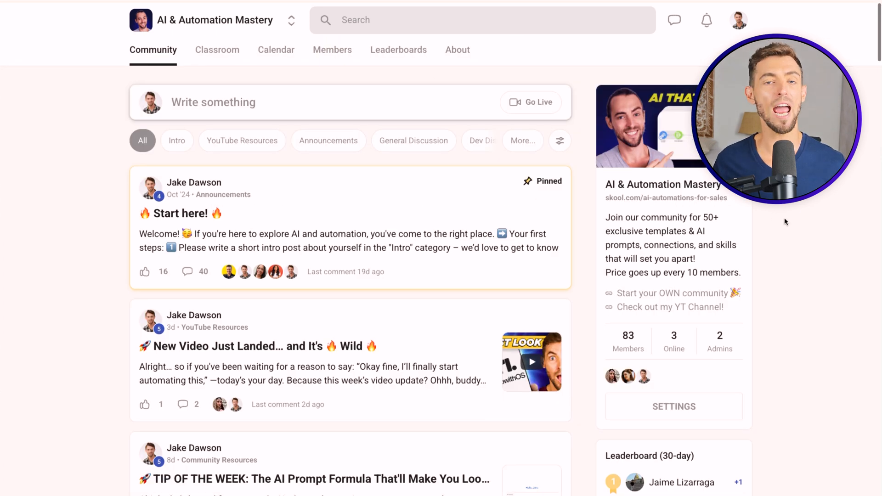
{"action": "scroll", "scroll_direction": "down", "scroll_amount": 3}
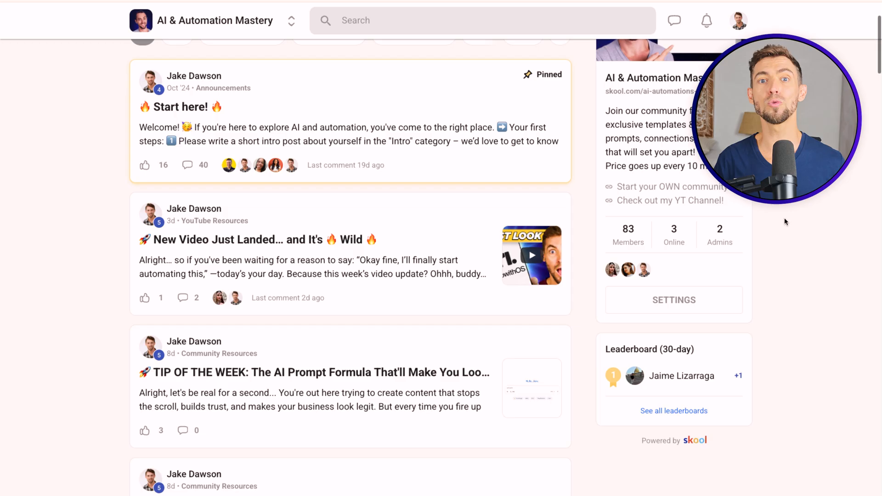
{"action": "left_click", "coordinate": [169, 9]}
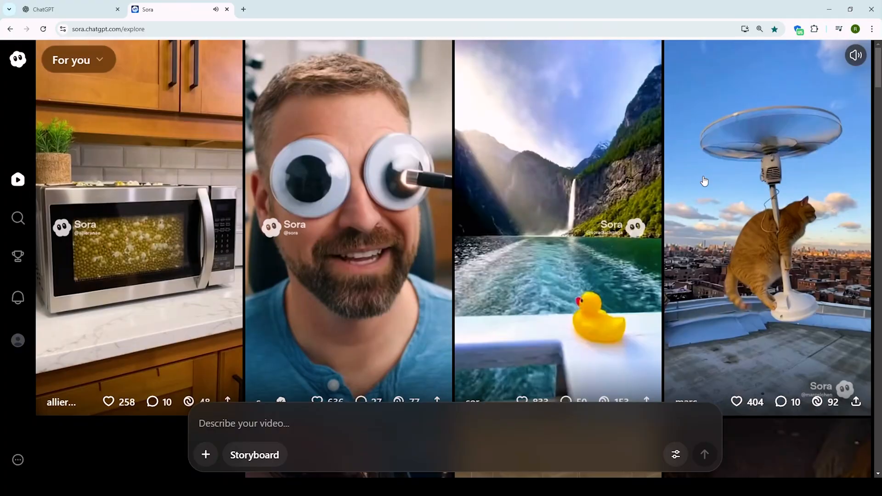
- Generate 'a customer opening a package and smiling' and preview the new draft in Drafts
{"action": "scroll", "scroll_direction": "down", "scroll_amount": 3}
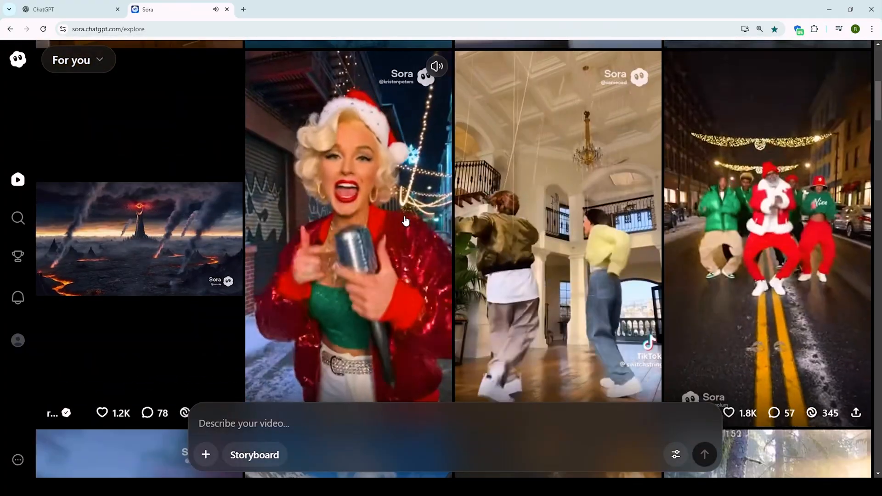
{"action": "scroll", "scroll_direction": "down", "scroll_amount": 3}
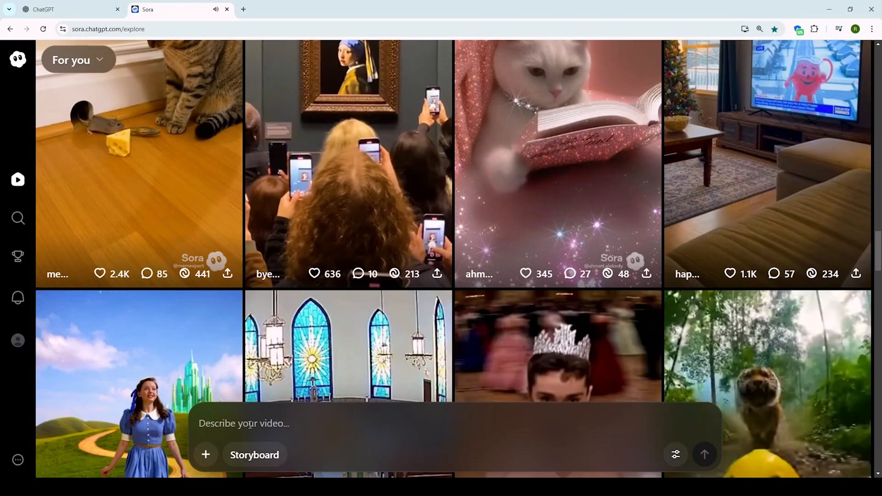
{"action": "type", "text": "a customer opening a package and smiling"}
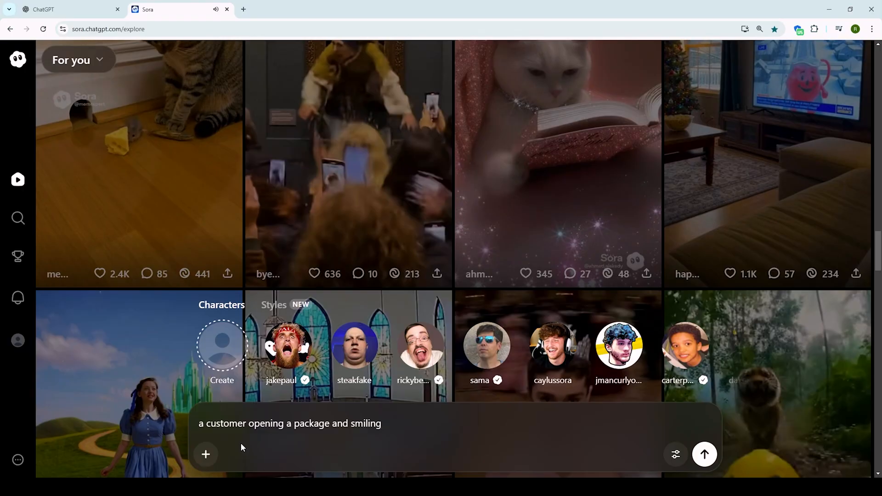
{"action": "left_click", "coordinate": [705, 454]}
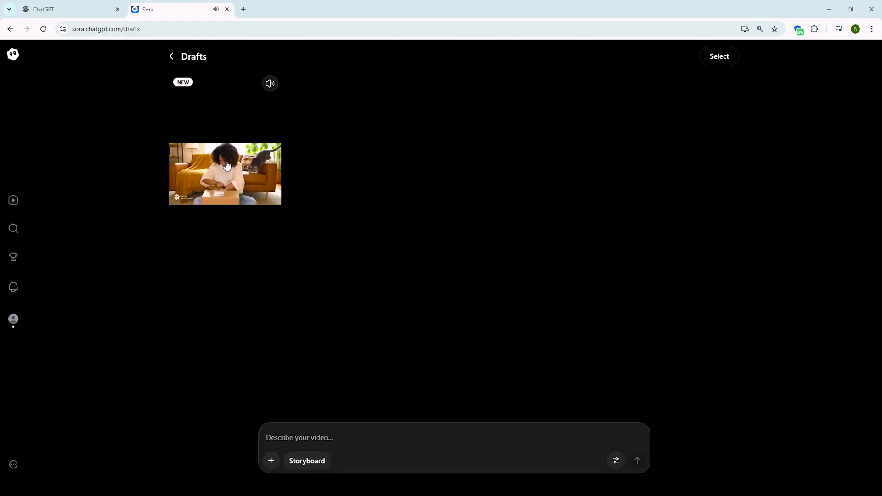
{"action": "left_click", "coordinate": [225, 173]}
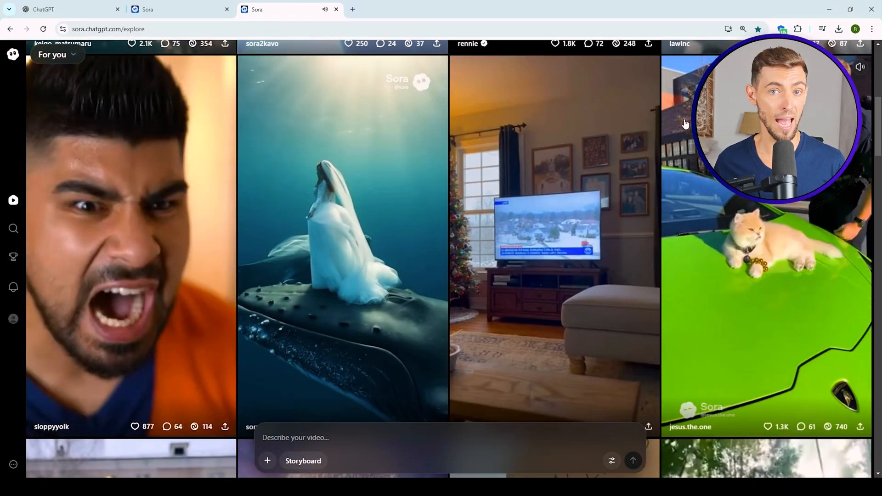
{"action": "scroll", "scroll_direction": "down", "scroll_amount": 3}
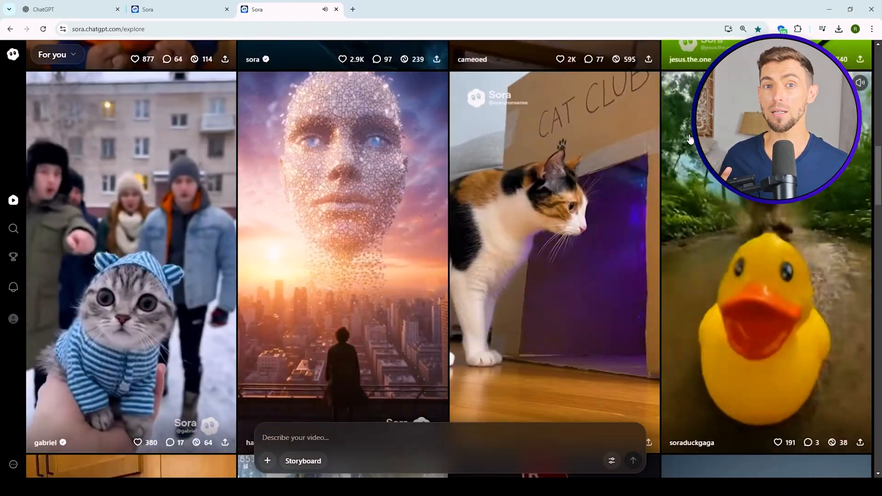
{"action": "scroll", "scroll_direction": "down", "scroll_amount": 3}
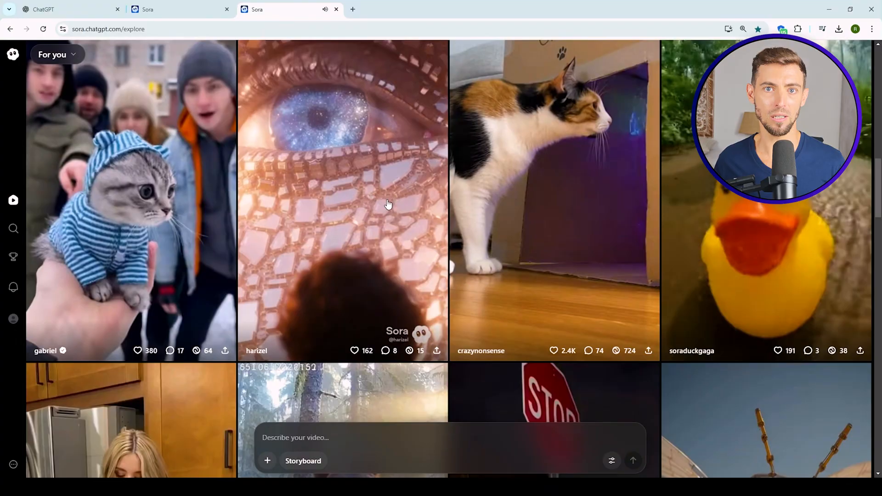
{"action": "scroll", "scroll_direction": "down", "scroll_amount": 3}
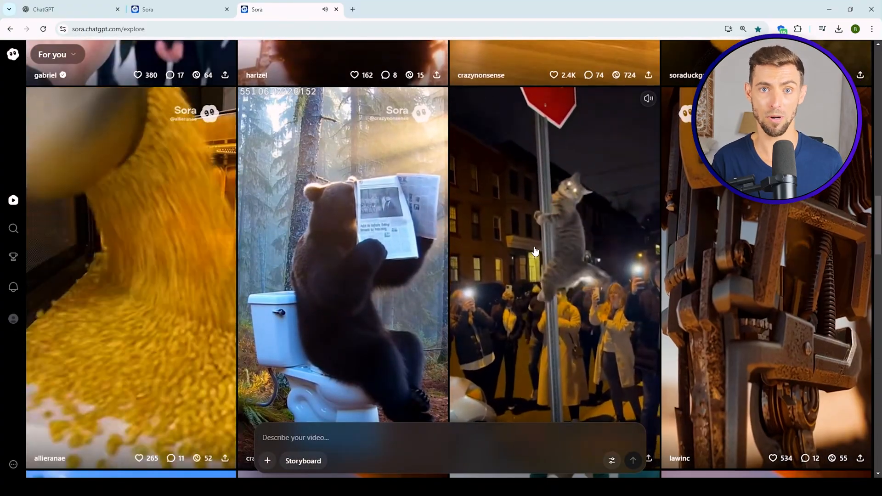
{"action": "scroll", "scroll_direction": "down", "scroll_amount": 3}
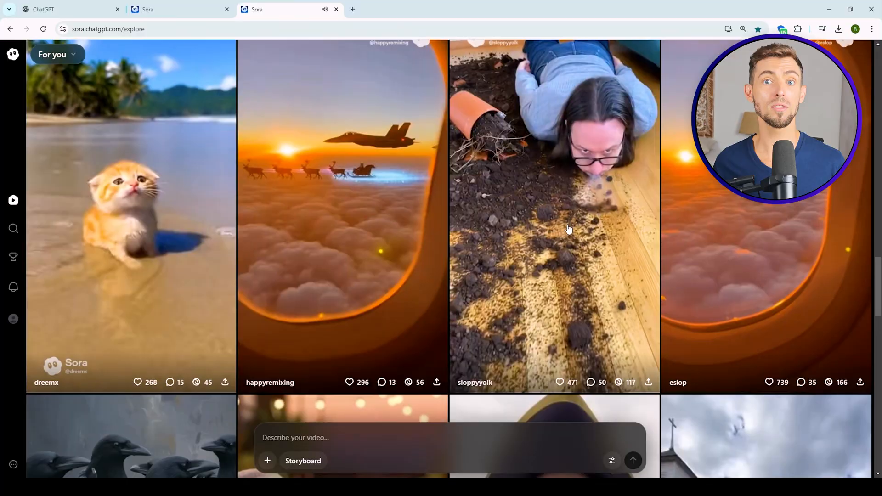
{"action": "scroll", "scroll_direction": "down", "scroll_amount": 3}
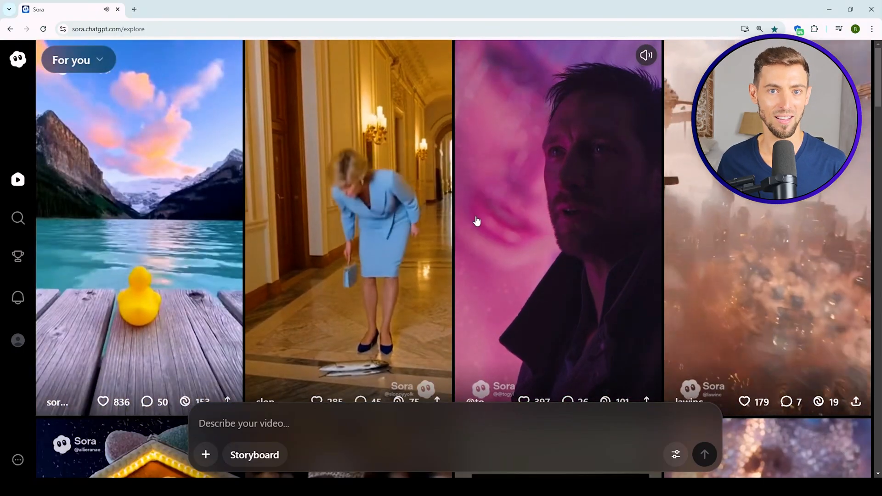
- Open the package-opening draft as its own post page with caption and comments
{"action": "scroll", "scroll_direction": "down", "scroll_amount": 3}
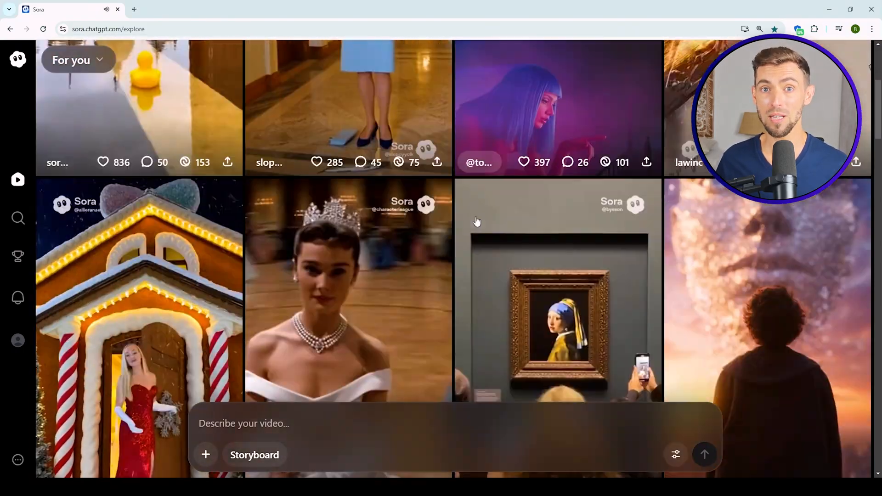
{"action": "scroll", "scroll_direction": "down", "scroll_amount": 3}
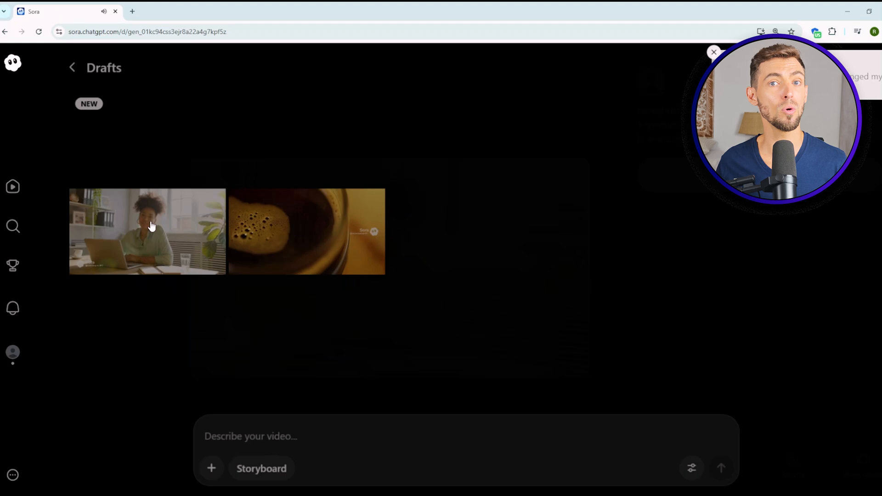
{"action": "left_click", "coordinate": [147, 232]}
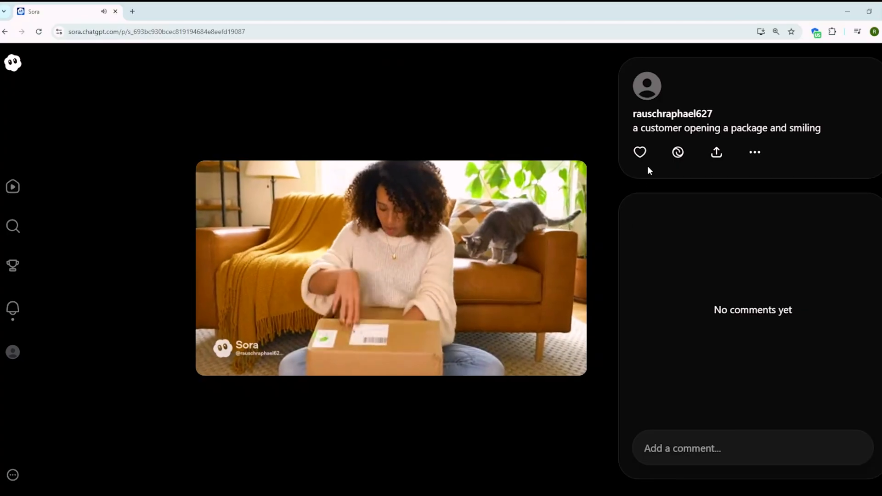
- Remix the package-opening video with 'change the background' and view the kitchen-set draft
{"action": "left_click", "coordinate": [677, 152]}
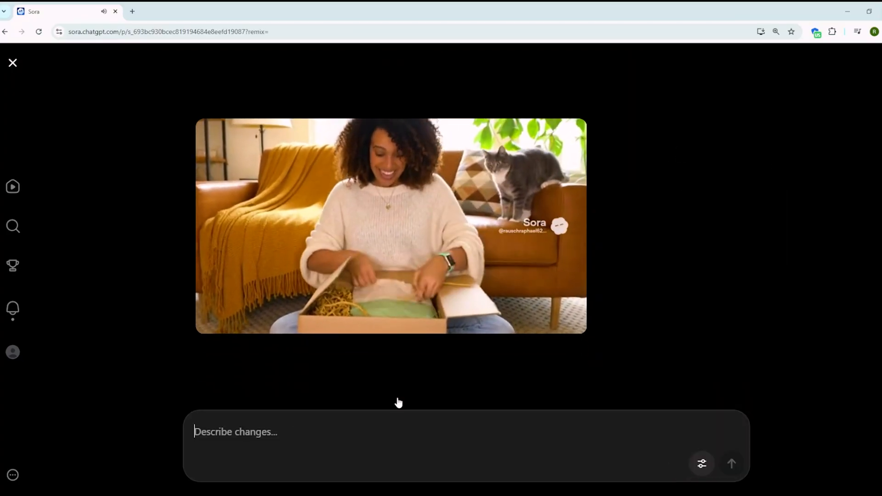
{"action": "type", "text": "change the background"}
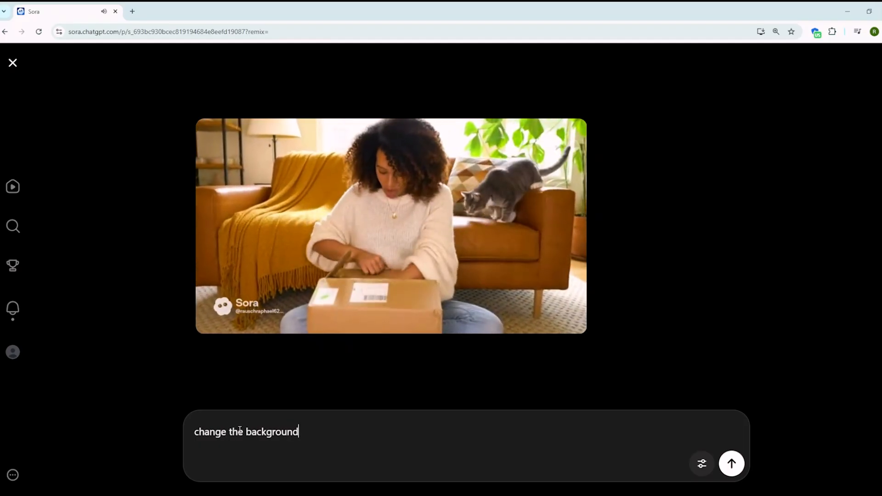
{"action": "left_click", "coordinate": [732, 464]}
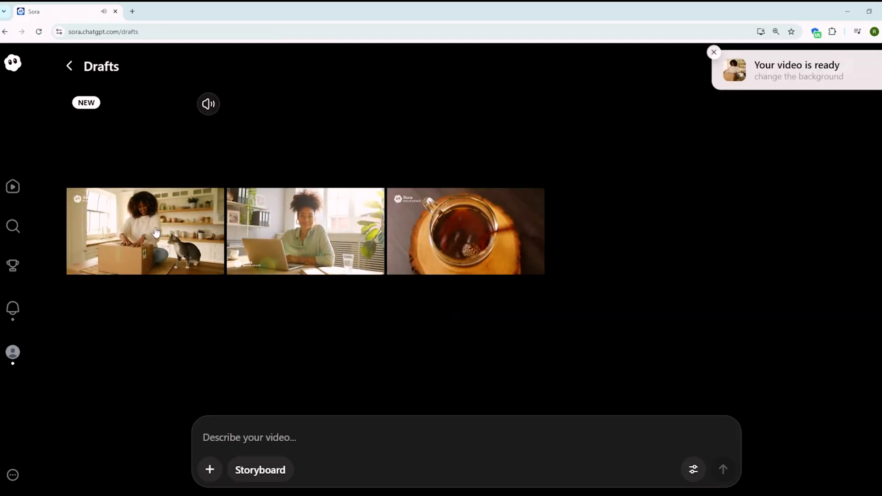
{"action": "left_click", "coordinate": [146, 232]}
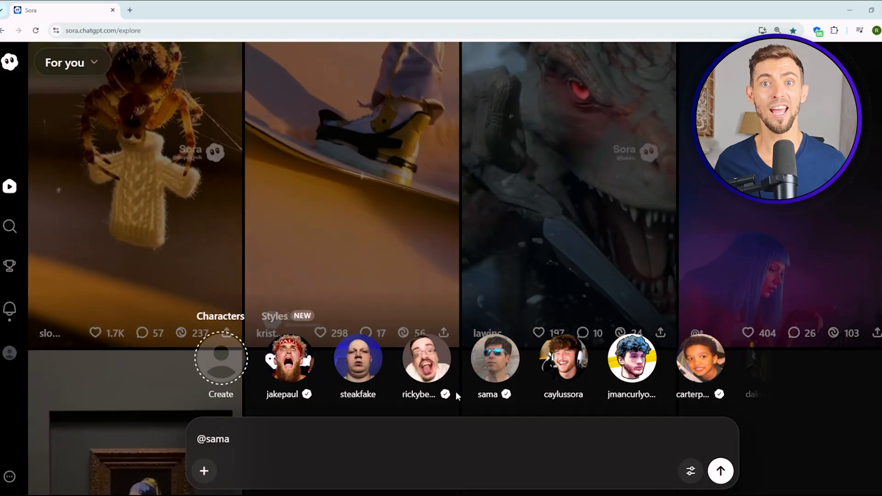
- Send the cameo prompt 'Hey, I just wanted to thank you for working with us'
{"action": "type", "text": "Hey, I just wanted to thank you for working with us"}
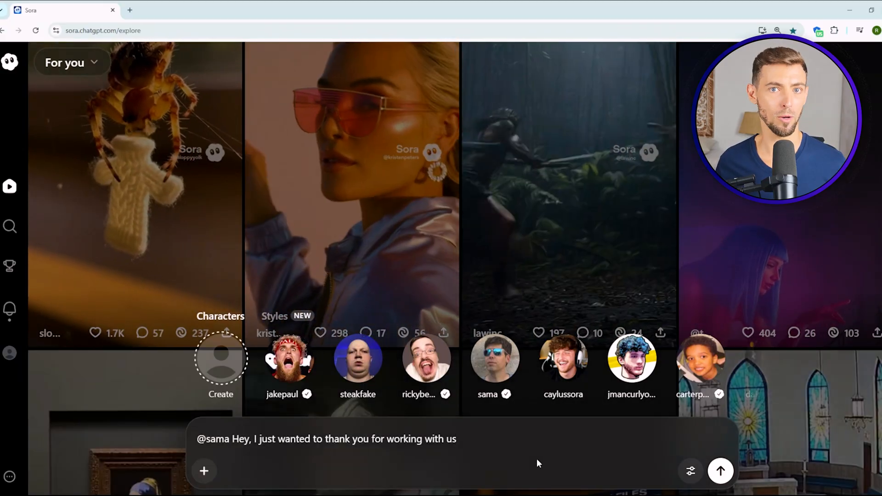
{"action": "left_click", "coordinate": [721, 470]}
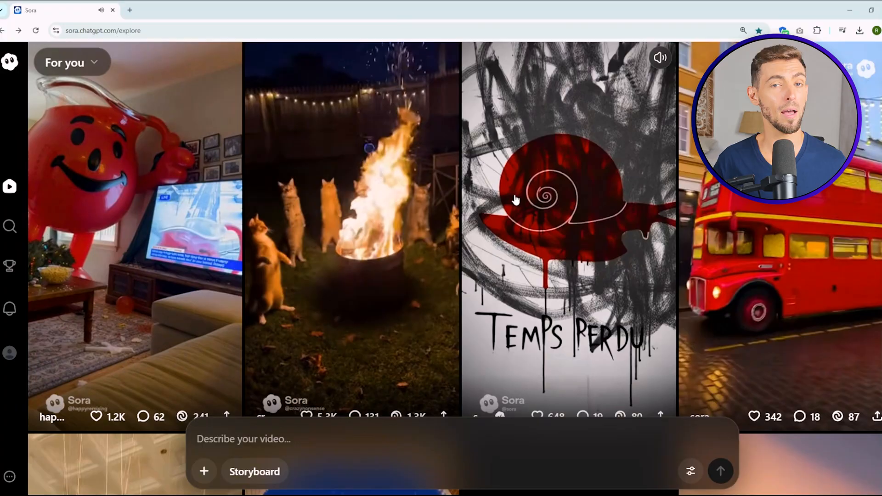
- Scroll down the For you feed before heading to the plan settings
{"action": "scroll", "scroll_direction": "down", "scroll_amount": 3}
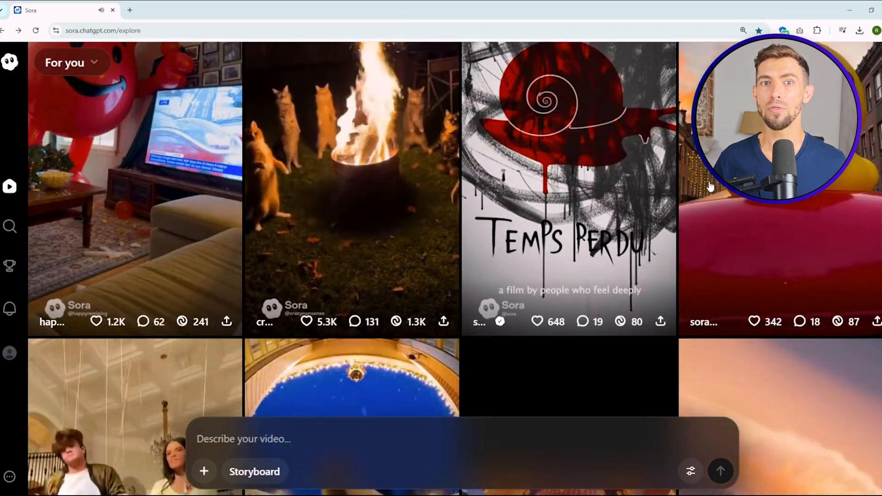
{"action": "scroll", "scroll_direction": "down", "scroll_amount": 3}
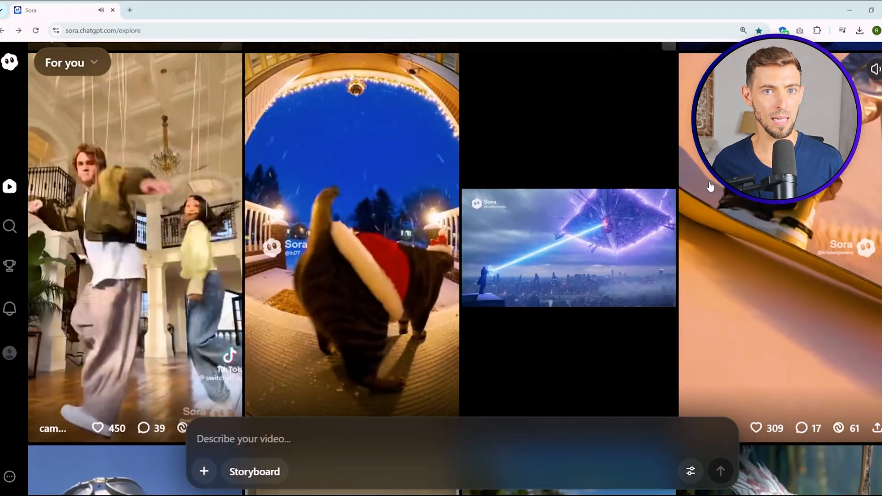
{"action": "scroll", "scroll_direction": "down", "scroll_amount": 3}
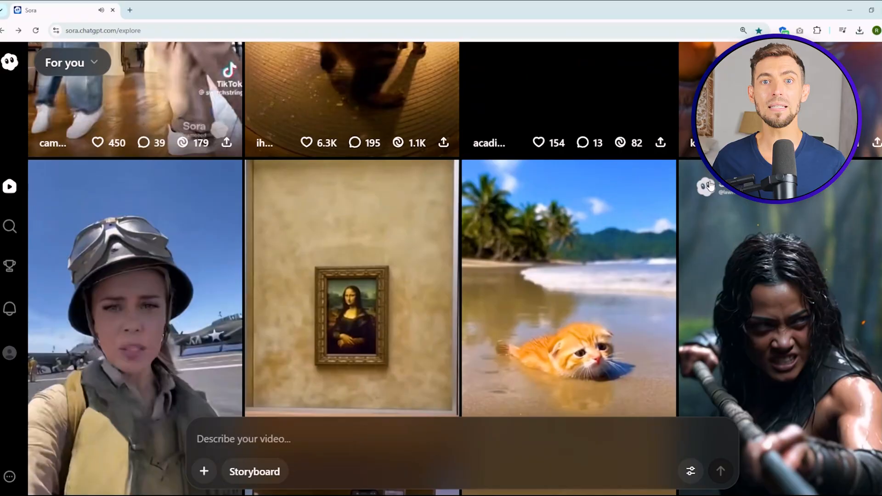
{"action": "scroll", "scroll_direction": "down", "scroll_amount": 3}
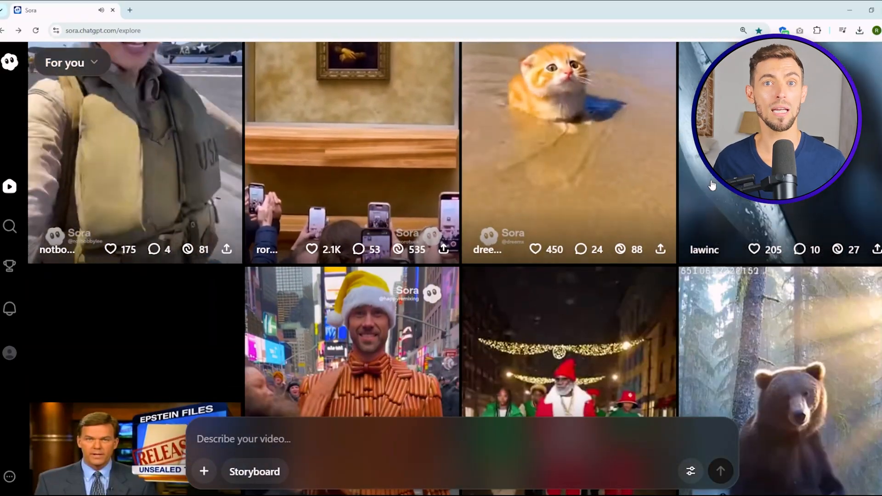
{"action": "scroll", "scroll_direction": "down", "scroll_amount": 3}
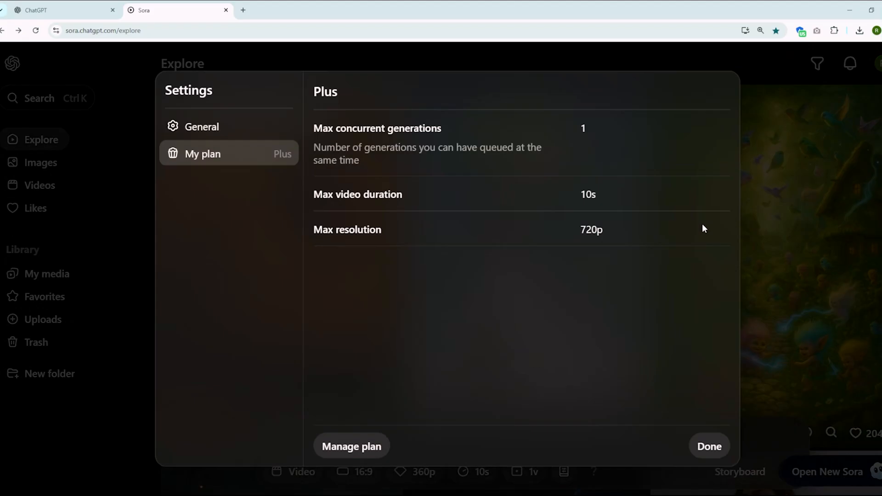
{"action": "mouse_move", "coordinate": [572, 229]}
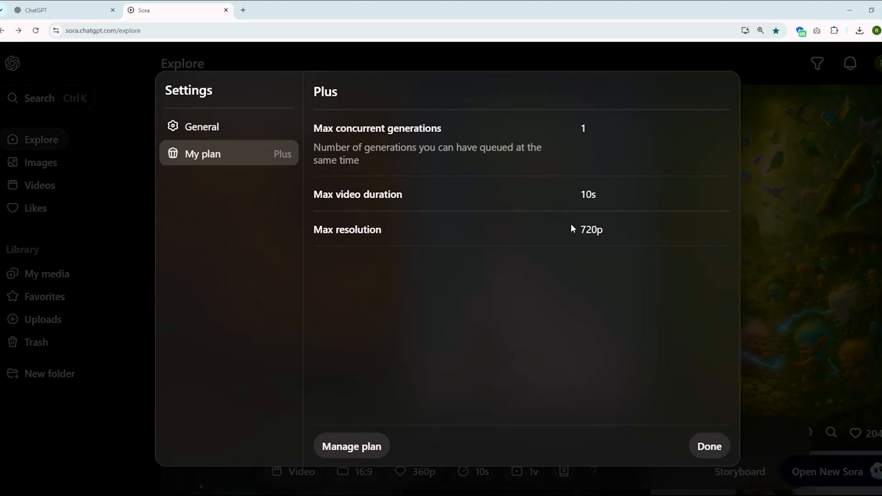
- Close the Plus plan details and scroll the Explore feed
{"action": "left_click", "coordinate": [709, 447]}
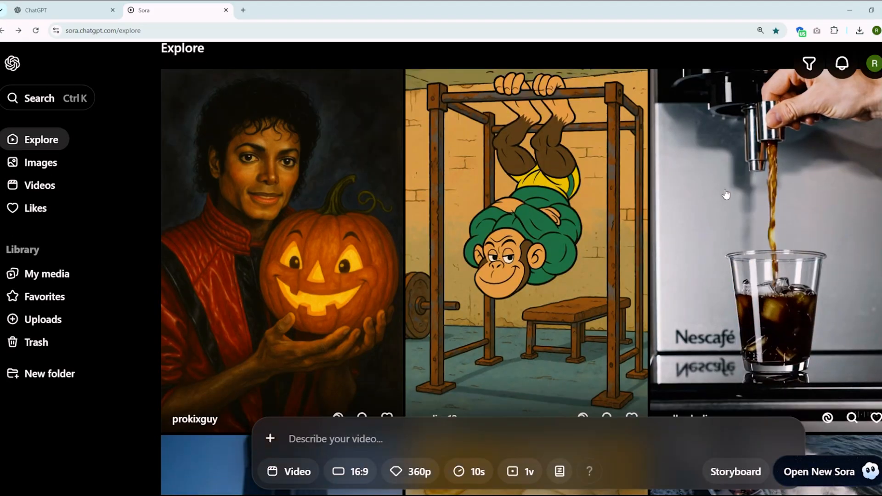
{"action": "scroll", "scroll_direction": "down", "scroll_amount": 3}
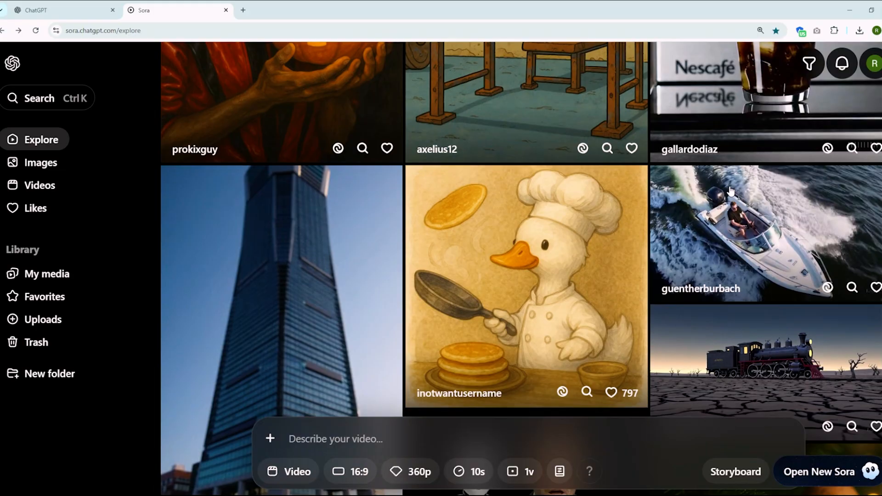
{"action": "scroll", "scroll_direction": "down", "scroll_amount": 3}
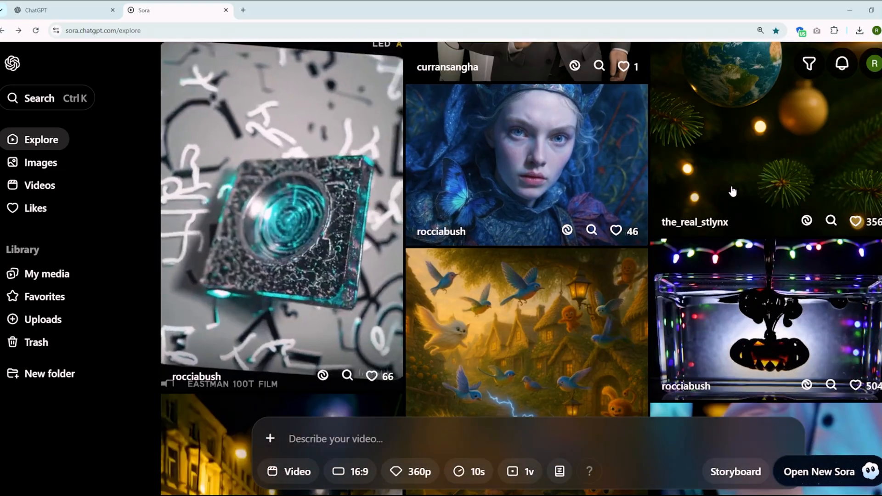
{"action": "scroll", "scroll_direction": "down", "scroll_amount": 3}
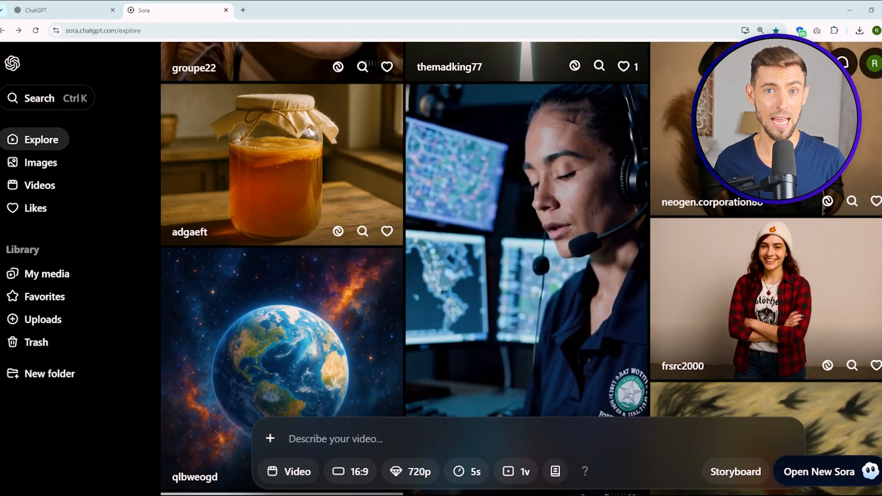
{"action": "scroll", "scroll_direction": "down", "scroll_amount": 3}
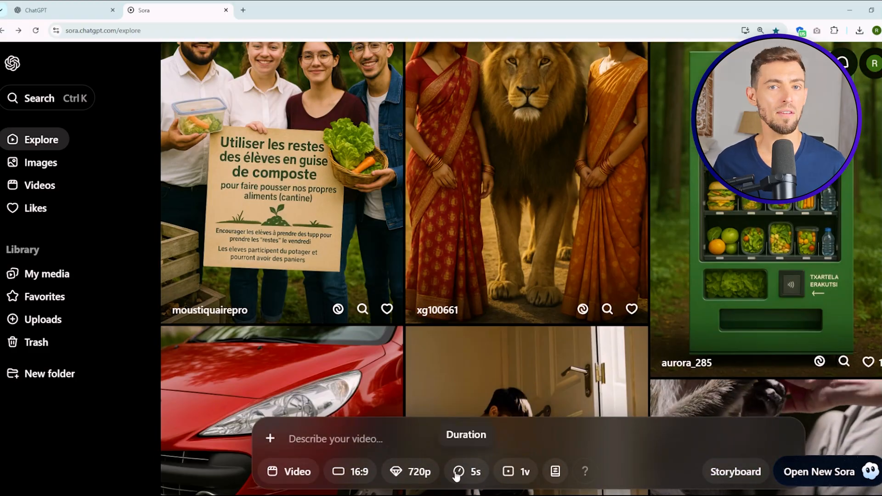
{"action": "left_click", "coordinate": [474, 472]}
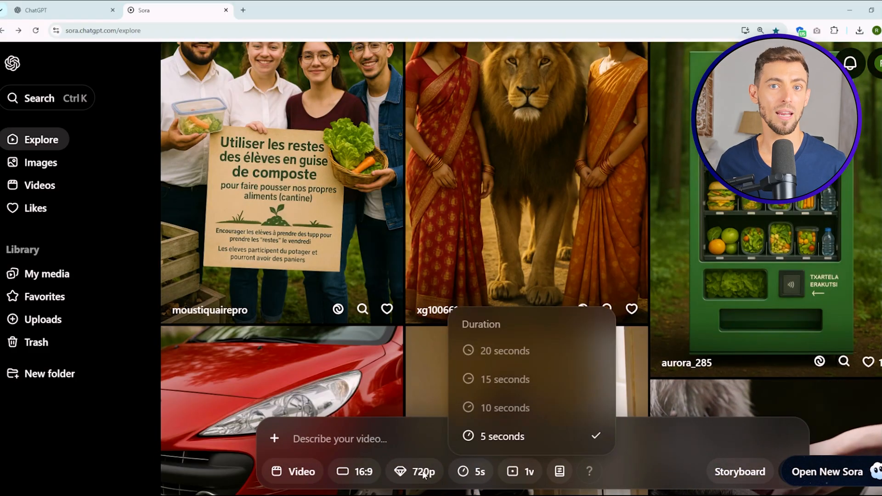
{"action": "left_click", "coordinate": [417, 471]}
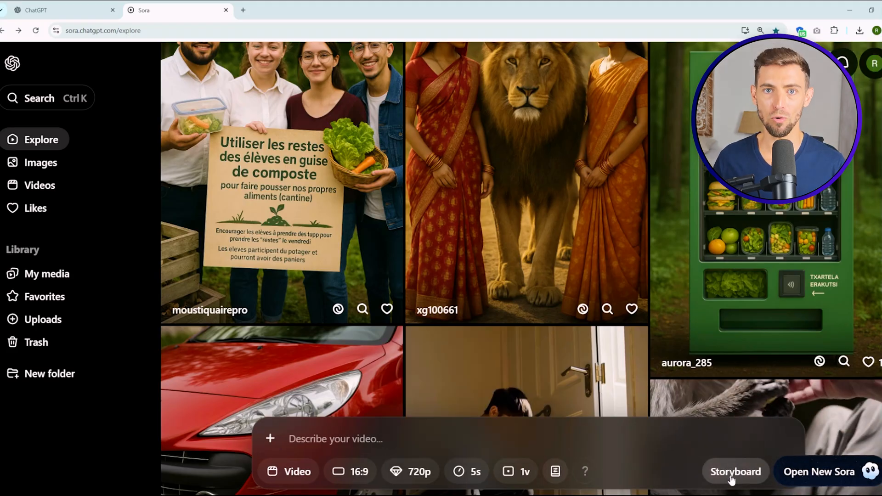
{"action": "left_click", "coordinate": [735, 471]}
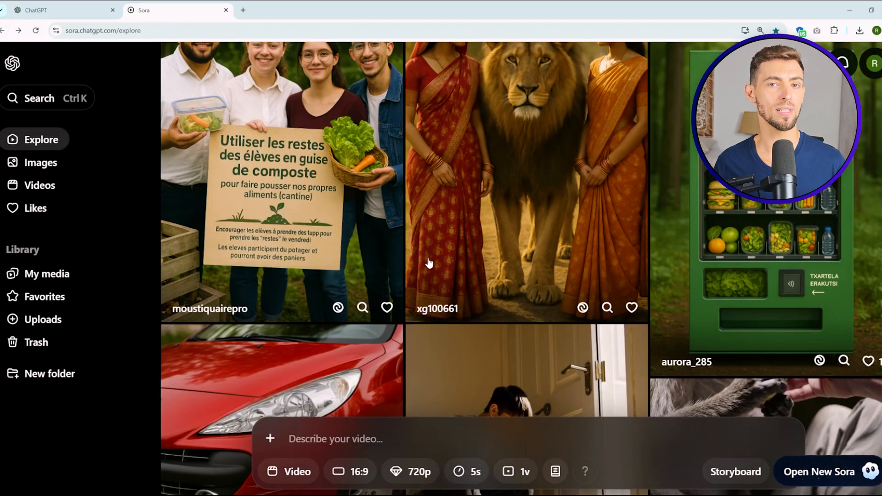
- Scroll the explore feed and focus the prompt box for the relieved business owner prompt
{"action": "scroll", "scroll_direction": "down", "scroll_amount": 3}
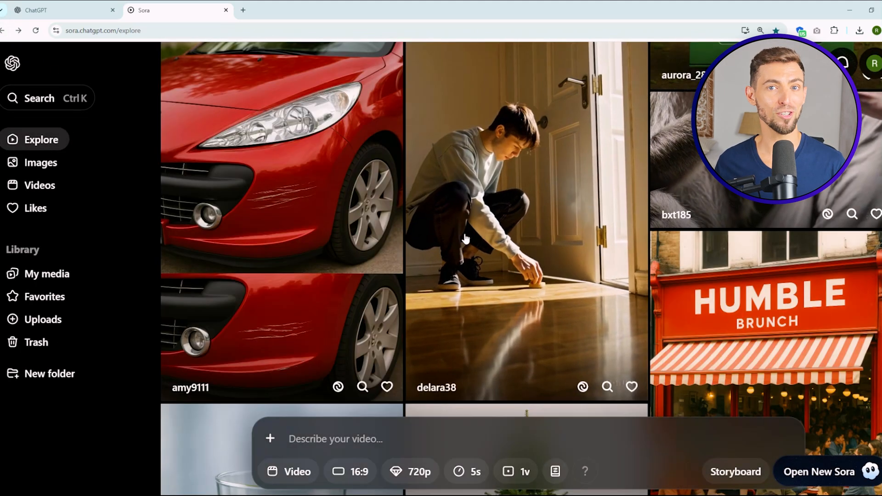
{"action": "scroll", "scroll_direction": "down", "scroll_amount": 3}
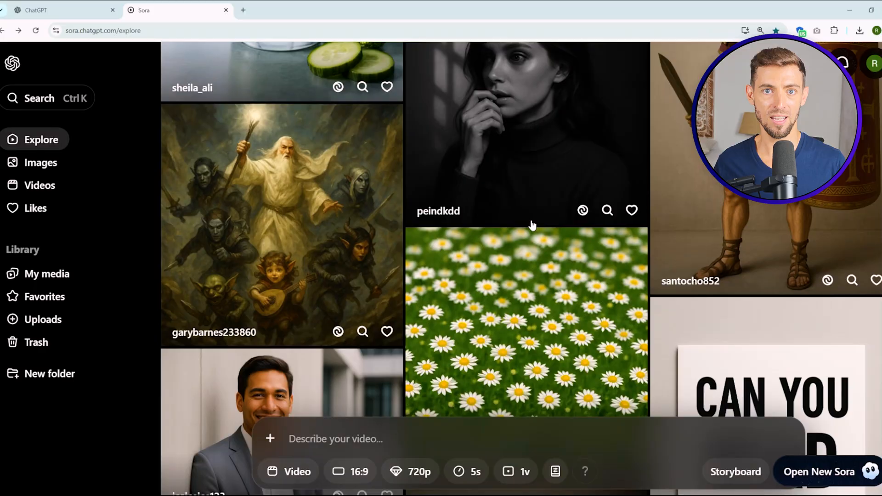
{"action": "scroll", "scroll_direction": "down", "scroll_amount": 3}
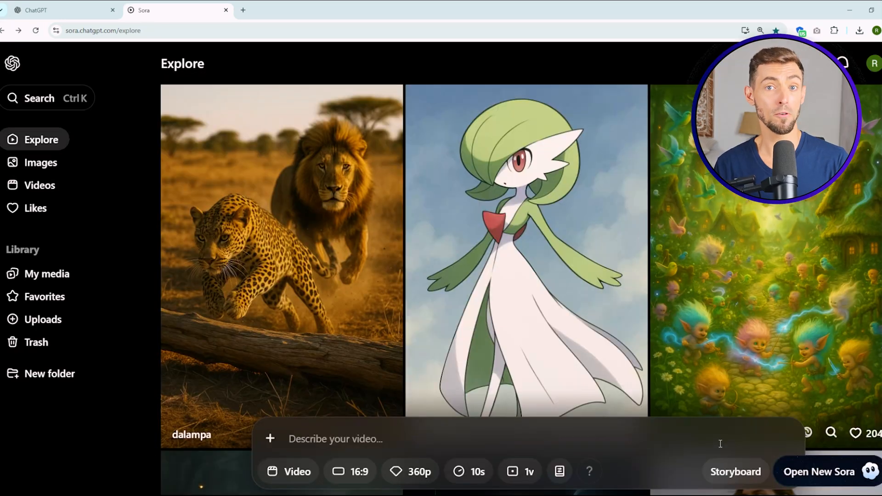
{"action": "scroll", "scroll_direction": "down", "scroll_amount": 3}
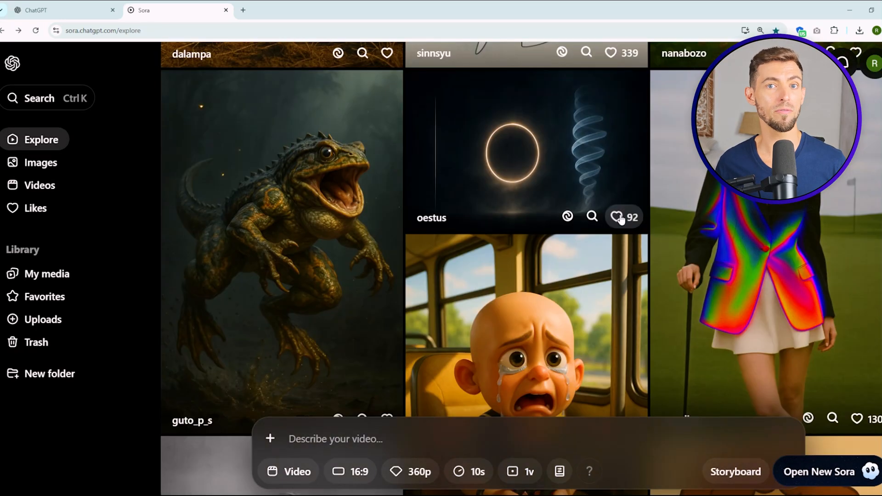
{"action": "scroll", "scroll_direction": "down", "scroll_amount": 3}
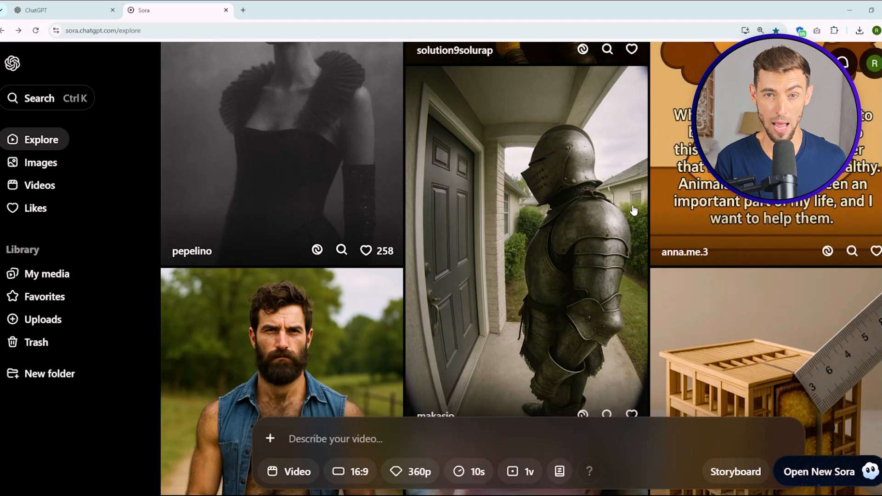
{"action": "scroll", "scroll_direction": "down", "scroll_amount": 3}
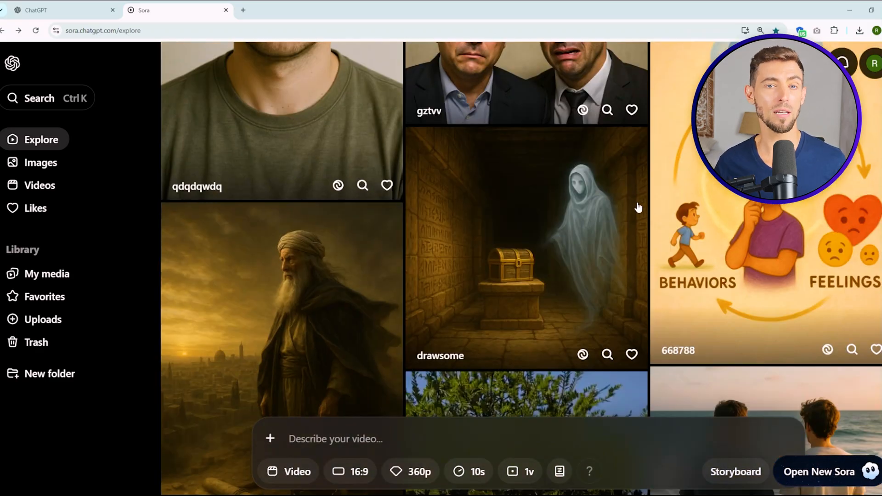
{"action": "scroll", "scroll_direction": "down", "scroll_amount": 3}
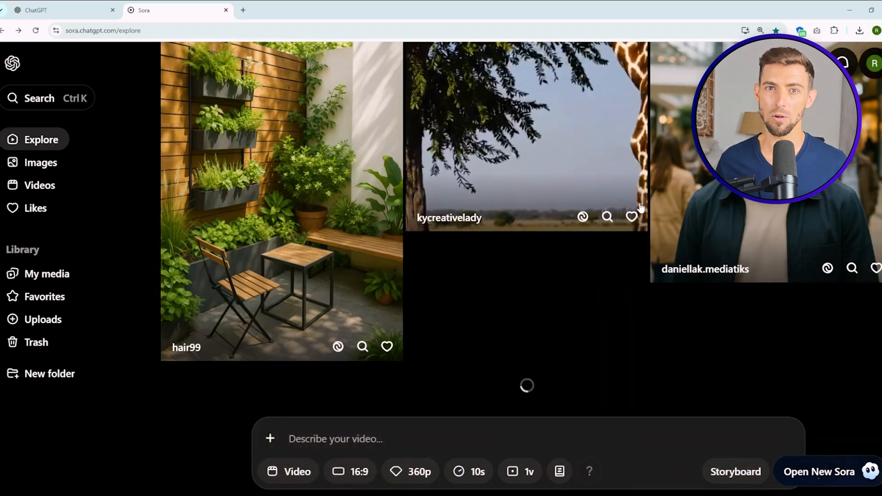
{"action": "left_click", "coordinate": [526, 135]}
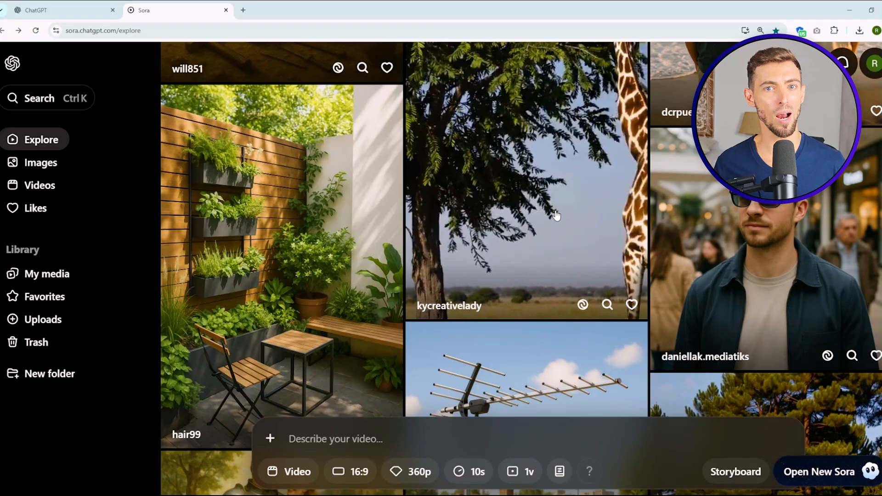
{"action": "scroll", "scroll_direction": "down", "scroll_amount": 3}
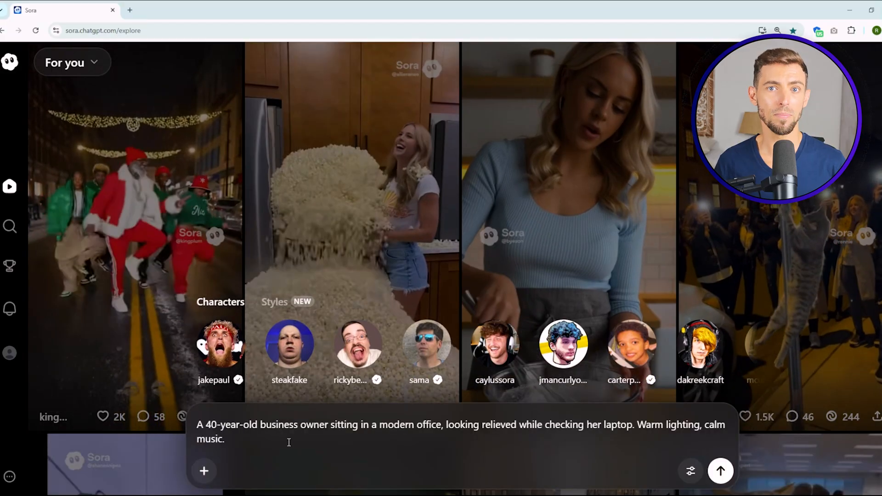
- Generate the business owner video and name the draft 'Person in office'
{"action": "left_click", "coordinate": [721, 472]}
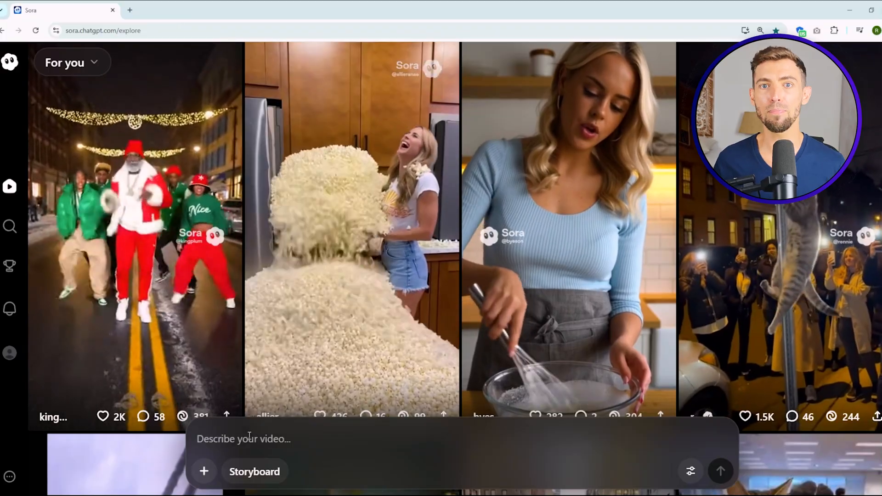
{"action": "type", "text": "Person in office"}
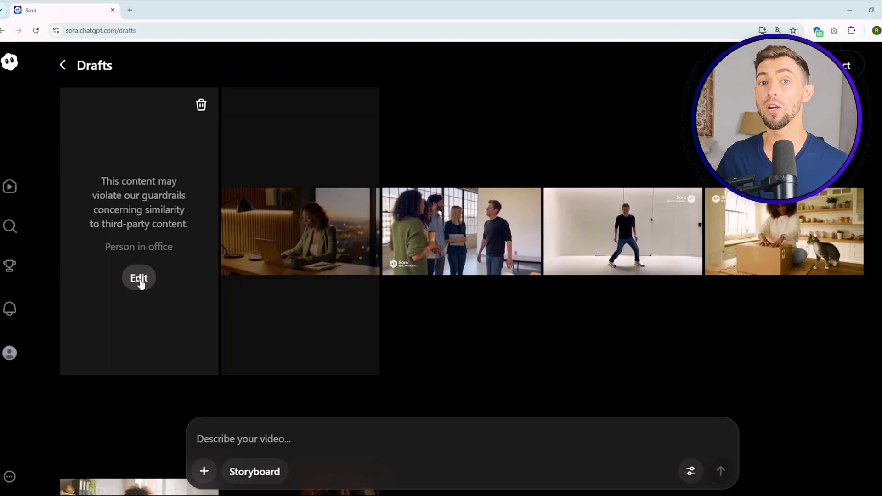
- Return to Explore and write the 'confident woman in a blue blazer at a wooden desk' prompt
{"action": "left_click", "coordinate": [62, 64]}
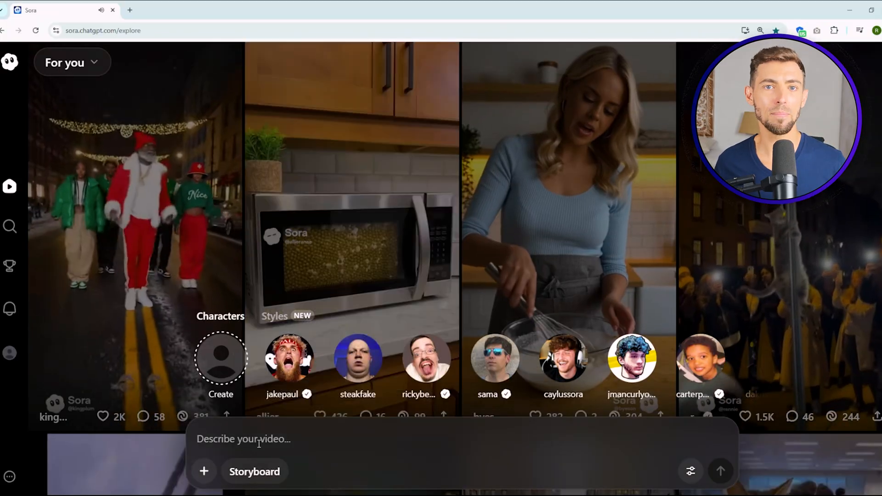
{"action": "type", "text": "Medium shot of a confident woman in a blue blazer sitting at a wooden desk in a bright modern office, smiling while typing on a laptop. Natural morning light from large windows. Soft ambient piano music. She says, 'This tool saved me 10 hours this week."}
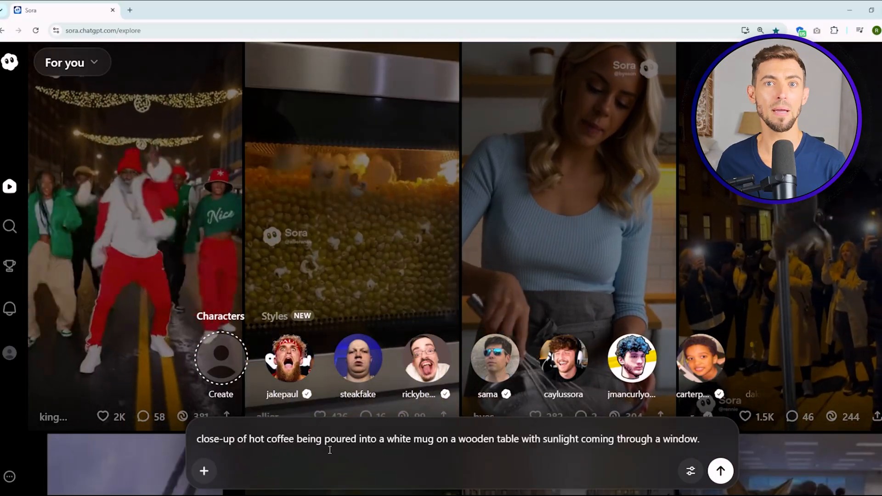
- Set the coffee-pouring video to Landscape orientation in the generation settings
{"action": "left_click", "coordinate": [690, 471]}
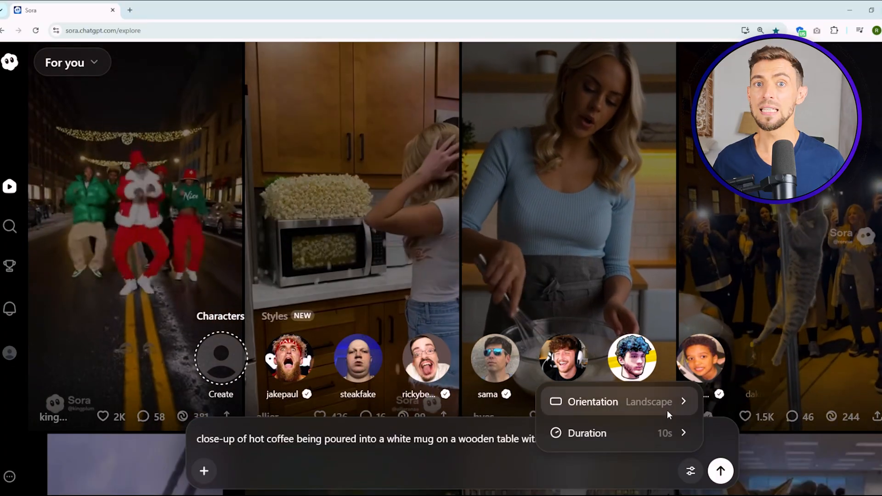
{"action": "left_click", "coordinate": [616, 402]}
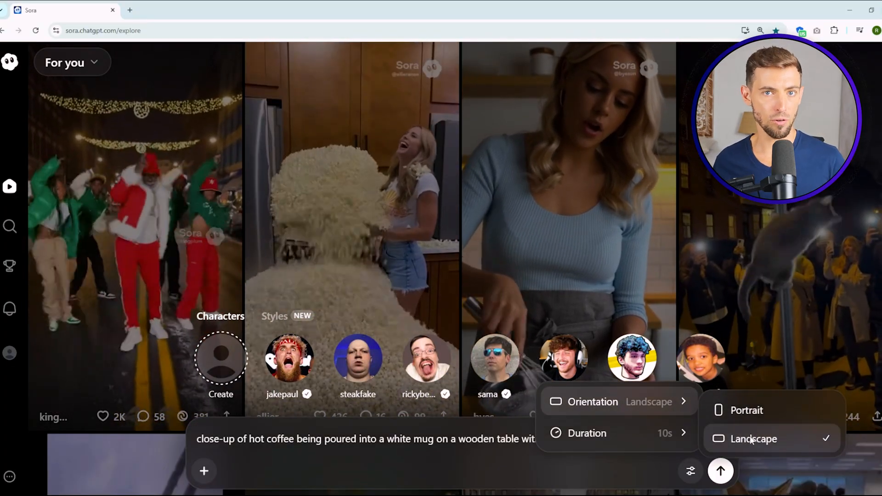
{"action": "left_click", "coordinate": [587, 433]}
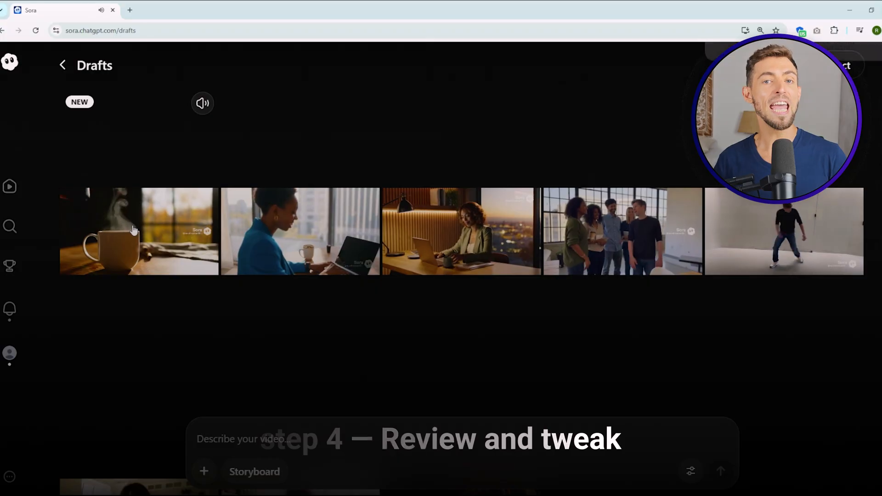
- Watch the new coffee-pouring draft and start a Remix of it
{"action": "left_click", "coordinate": [138, 232]}
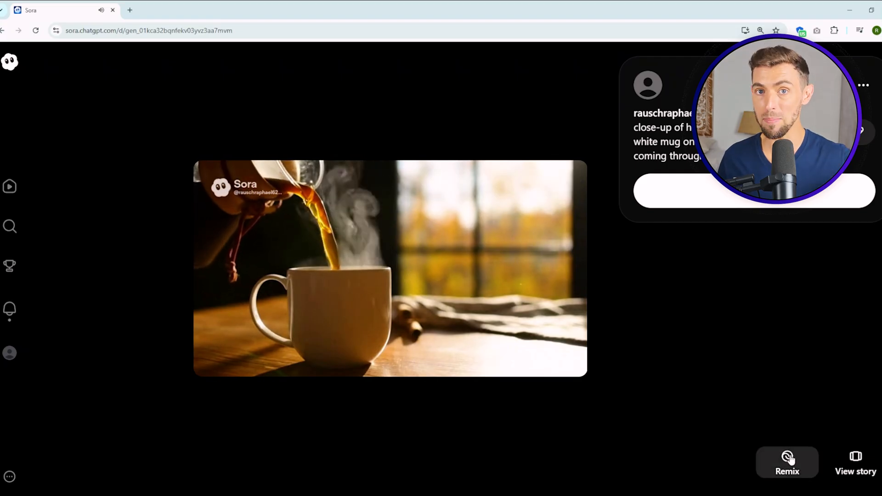
{"action": "left_click", "coordinate": [786, 462]}
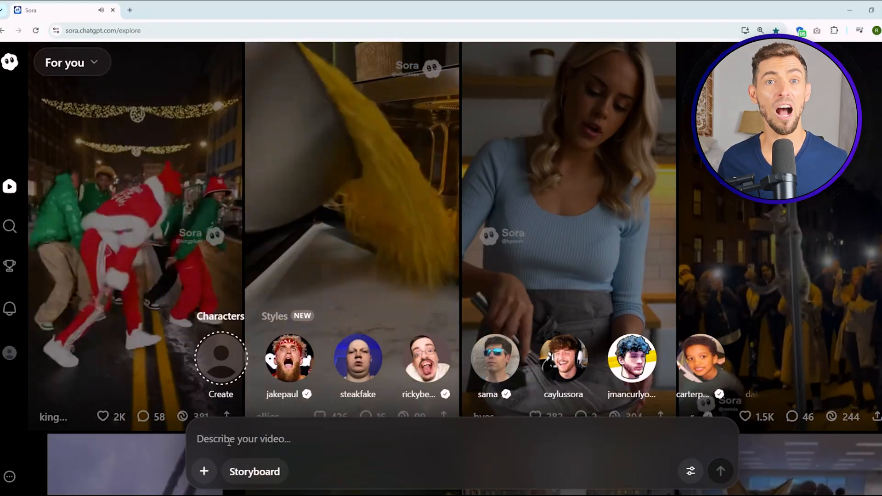
- Send the 'close-up of hot coffee being poured into a white mug' prompt and view the resulting draft
{"action": "type", "text": "close-up of hot coffee being poured into a white mug on a wooden table with sunlight coming through a window."}
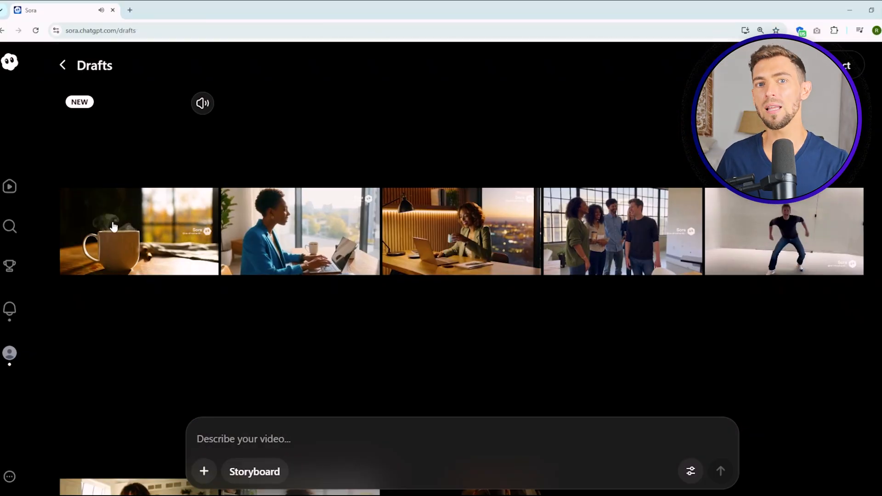
{"action": "left_click", "coordinate": [139, 231]}
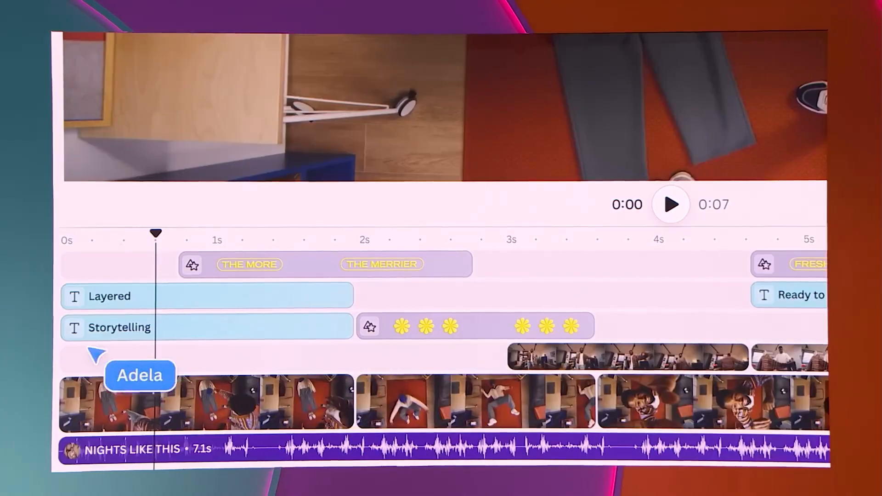
{"action": "left_click", "coordinate": [670, 204]}
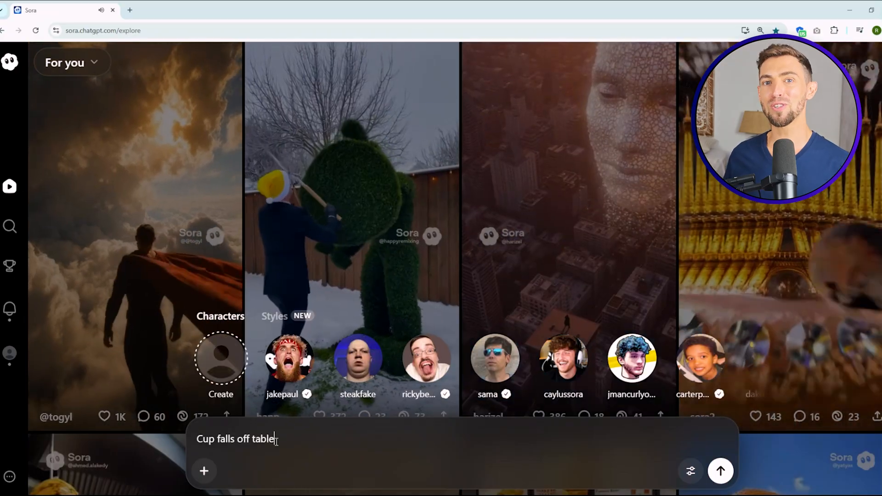
- Generate the 'Cup falls off table' video and preview the glass mug and red-blazer drafts
{"action": "left_click", "coordinate": [720, 470]}
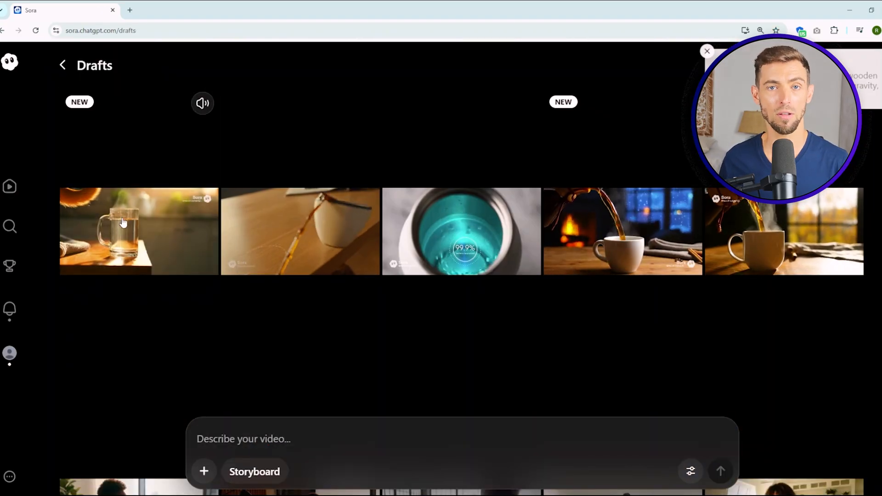
{"action": "left_click", "coordinate": [139, 231]}
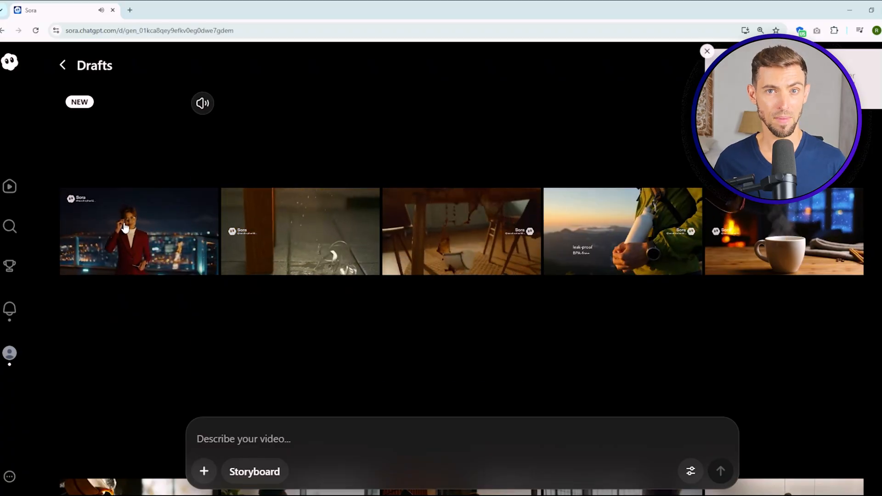
{"action": "left_click", "coordinate": [138, 232]}
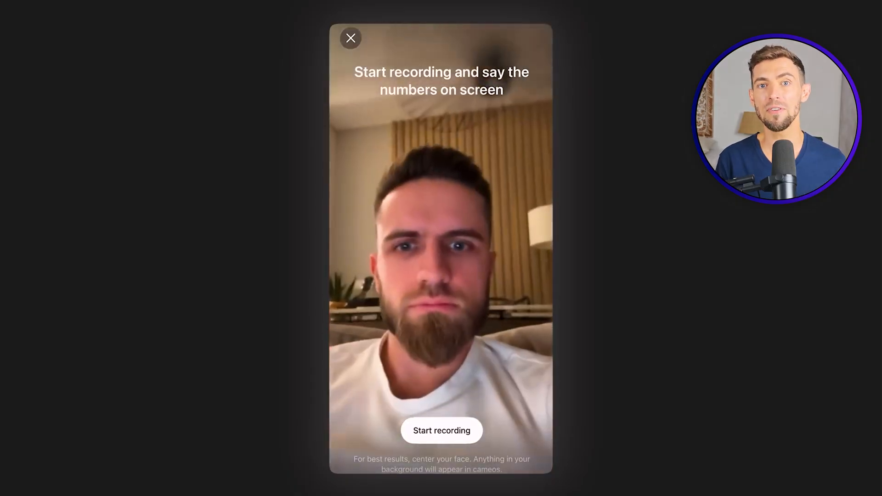
- Record the personal cameo and send a prompt featuring that cameo speaking
{"action": "left_click", "coordinate": [442, 430]}
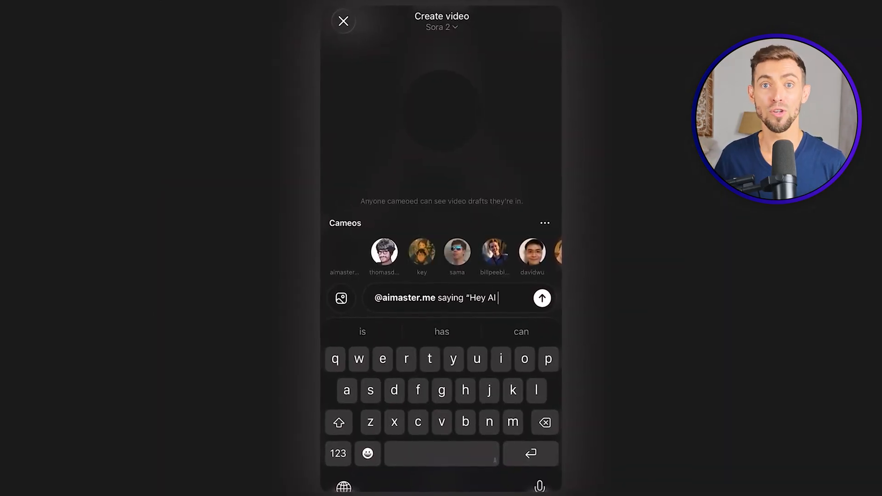
{"action": "left_click", "coordinate": [542, 297]}
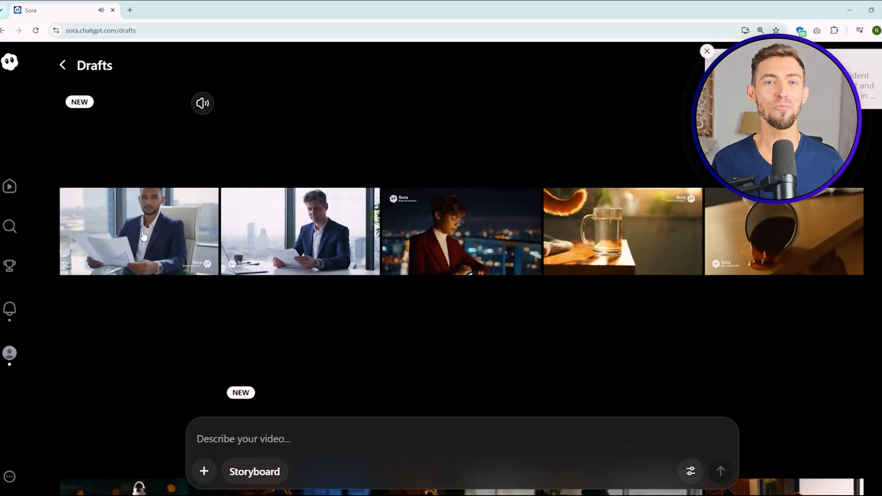
{"action": "left_click", "coordinate": [138, 230]}
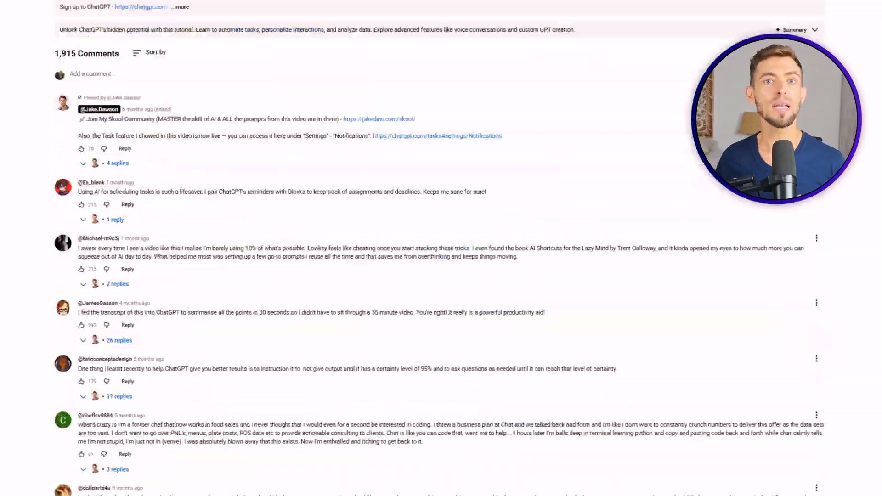
- Scroll to the YouTube comments and the pinned Skool community link
{"action": "scroll", "scroll_direction": "down", "scroll_amount": 3}
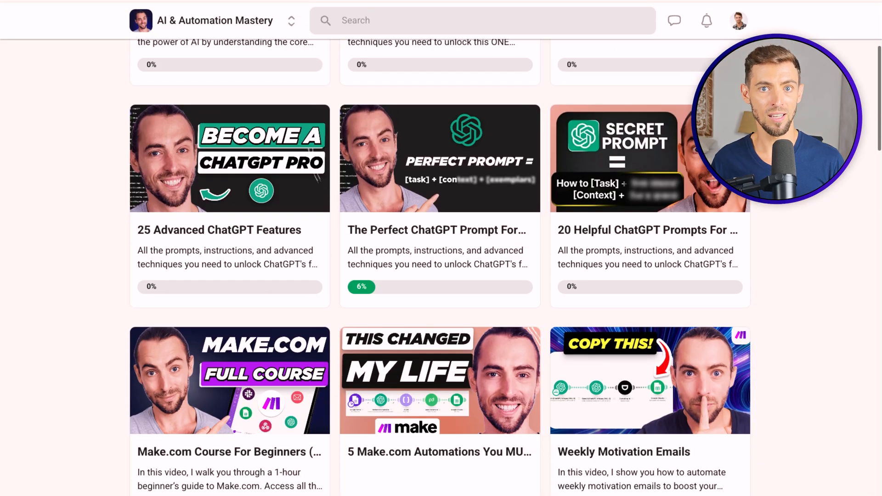
- Scroll through the Skool classroom's ChatGPT and Make.com course cards
{"action": "scroll", "scroll_direction": "down", "scroll_amount": 3}
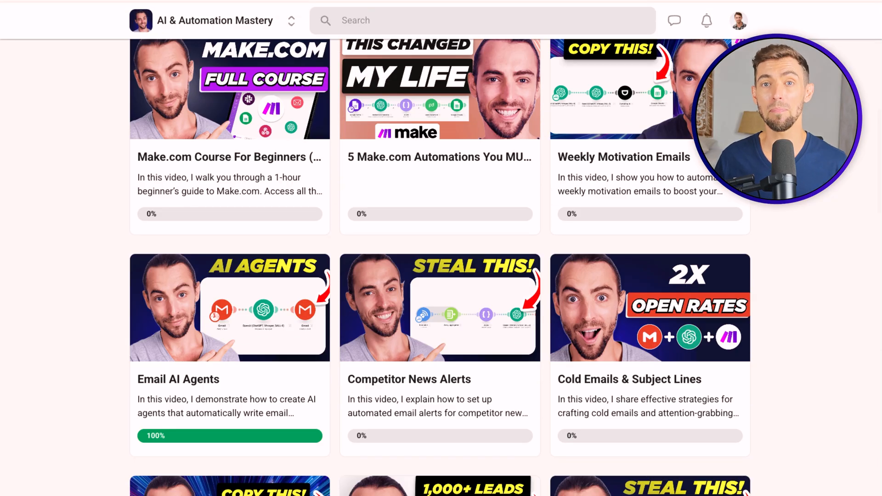